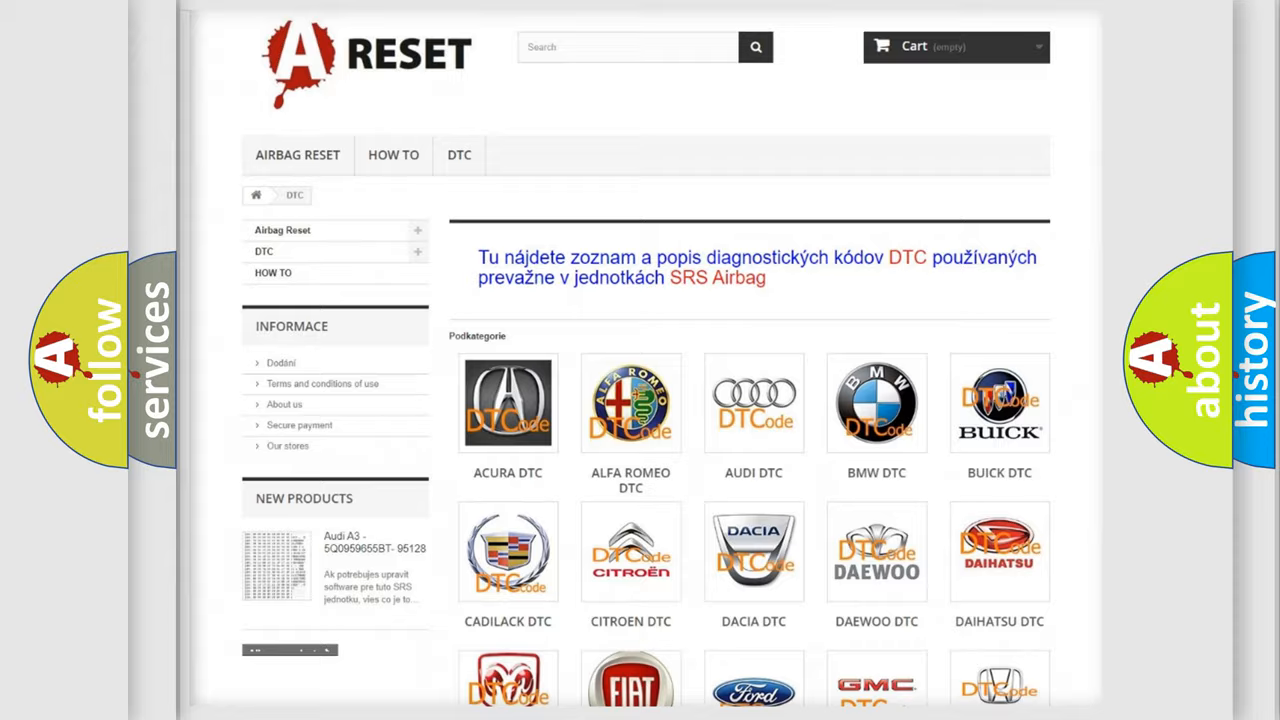
Step: Open the Toyota DTC page from the brand grid and browse its B-code subcategories
scroll("down", 3)
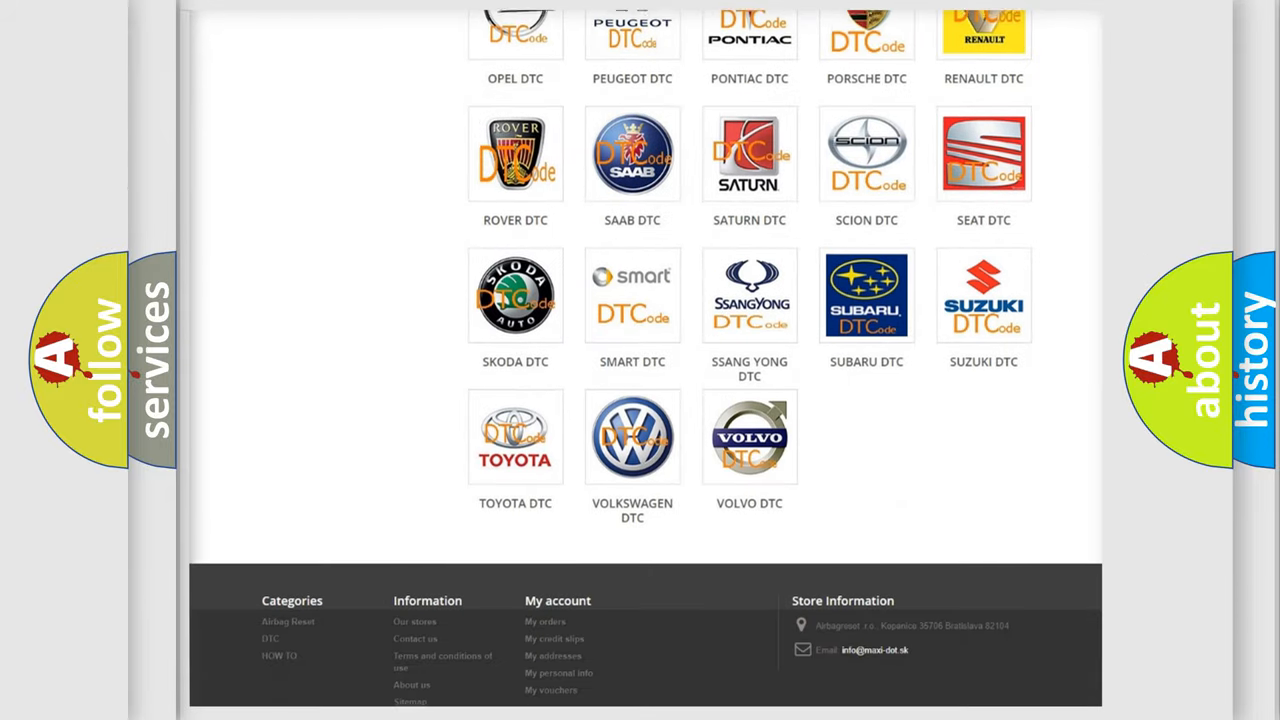
scroll("down", 3)
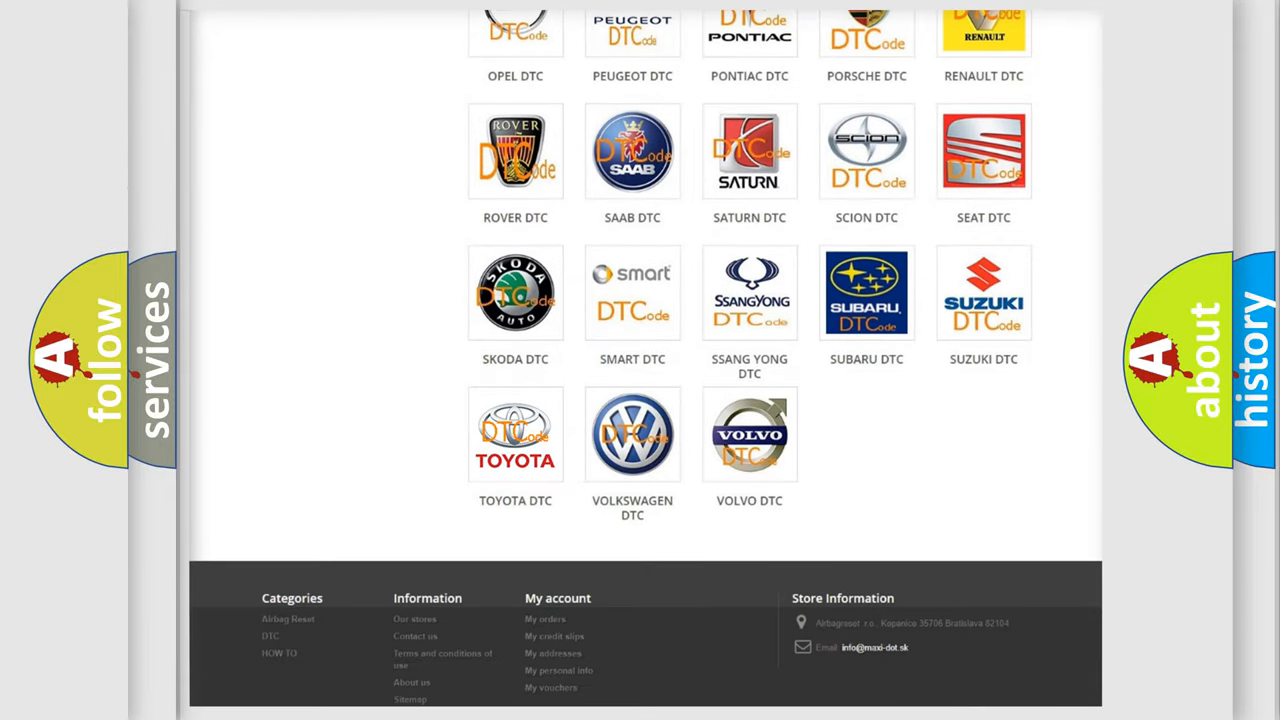
left_click(516, 434)
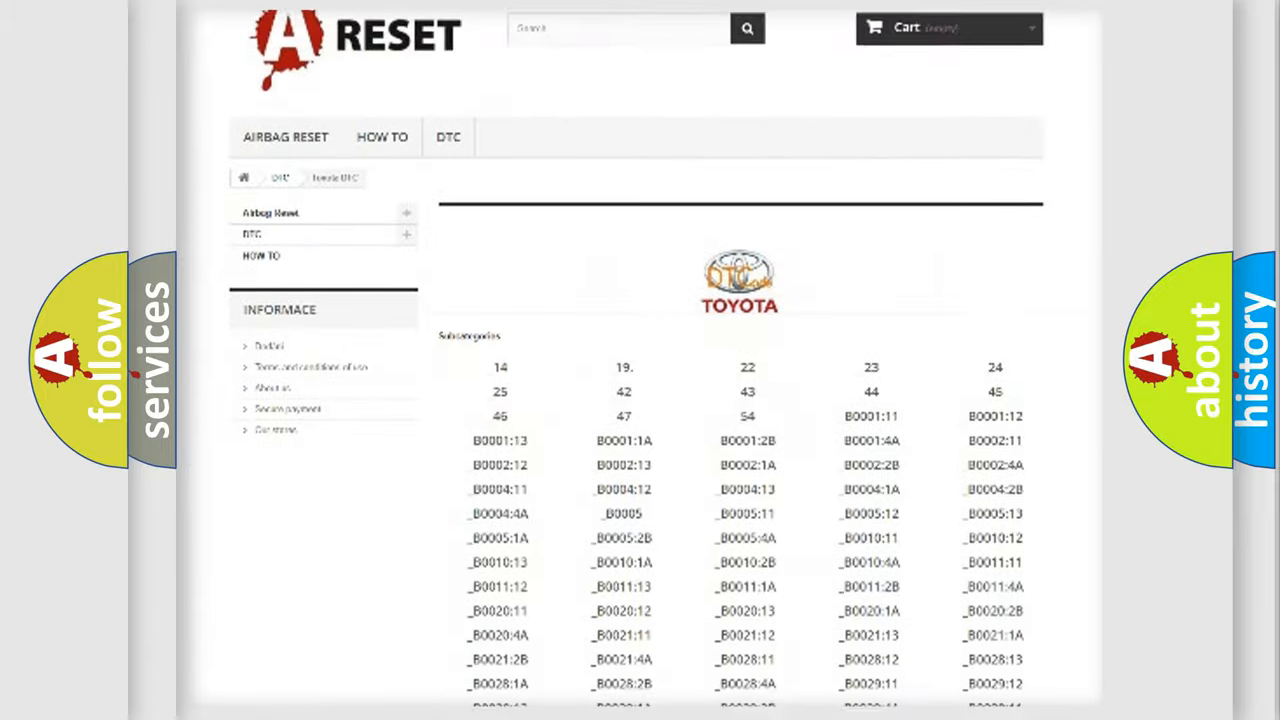
scroll("down", 3)
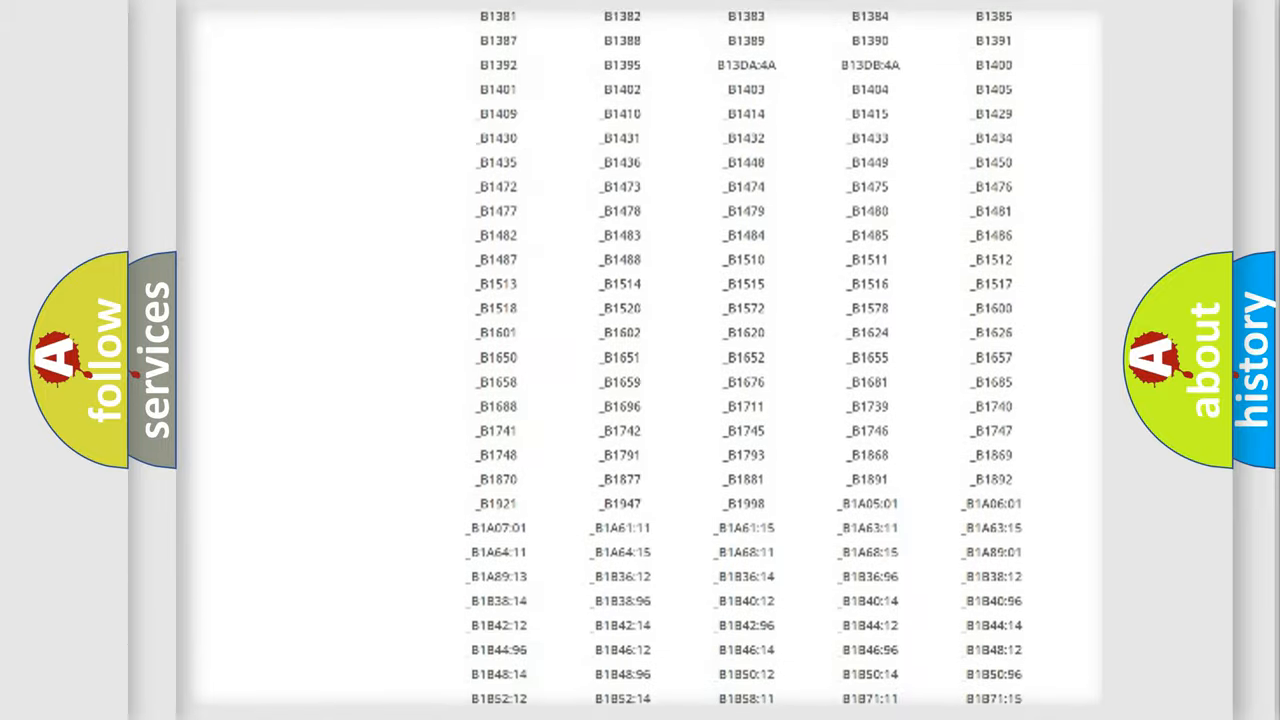